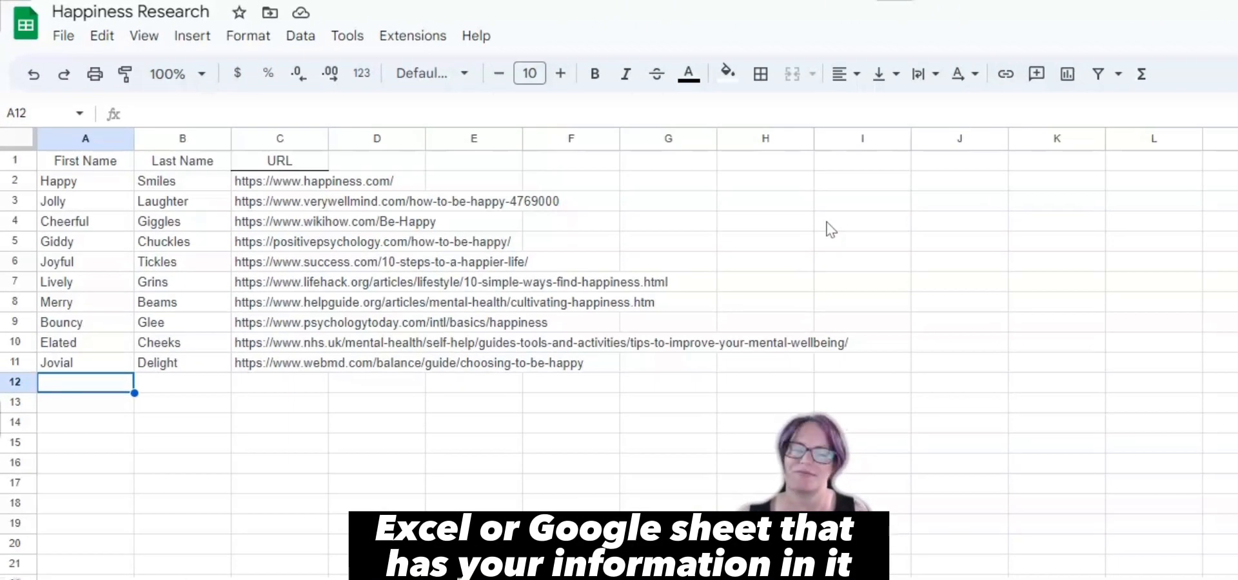
{"action": "mouse_move", "coordinate": [323, 303]}
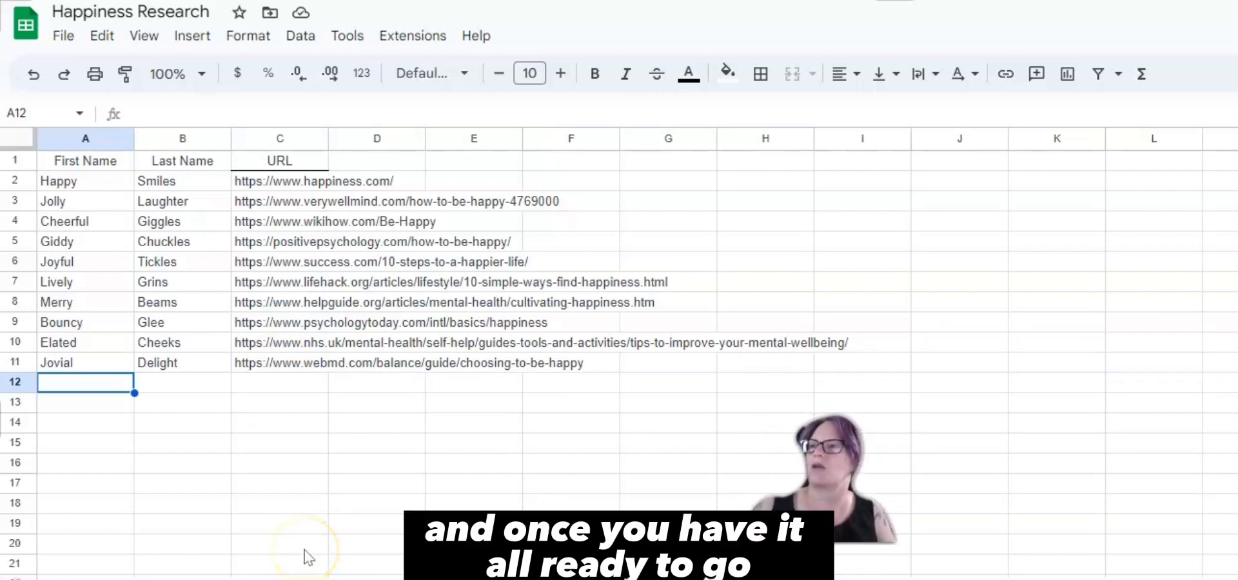
- Open the draft letter reading 'Dear Student,' with the 'click here' happiness website sentence
{"action": "left_click", "coordinate": [63, 36]}
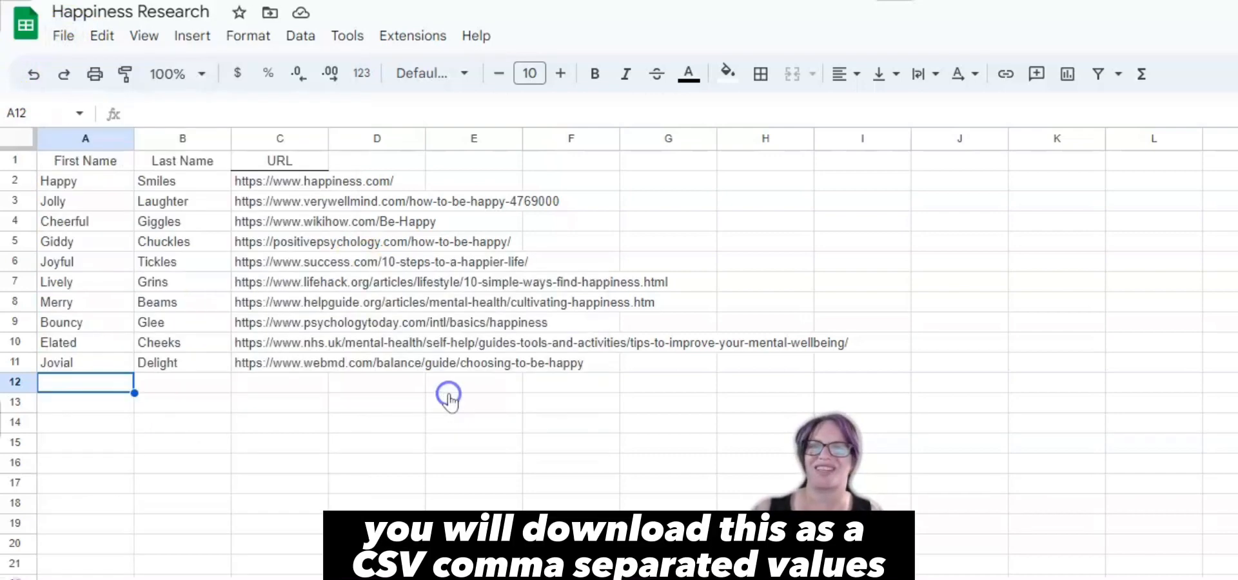
{"action": "mouse_move", "coordinate": [640, 380]}
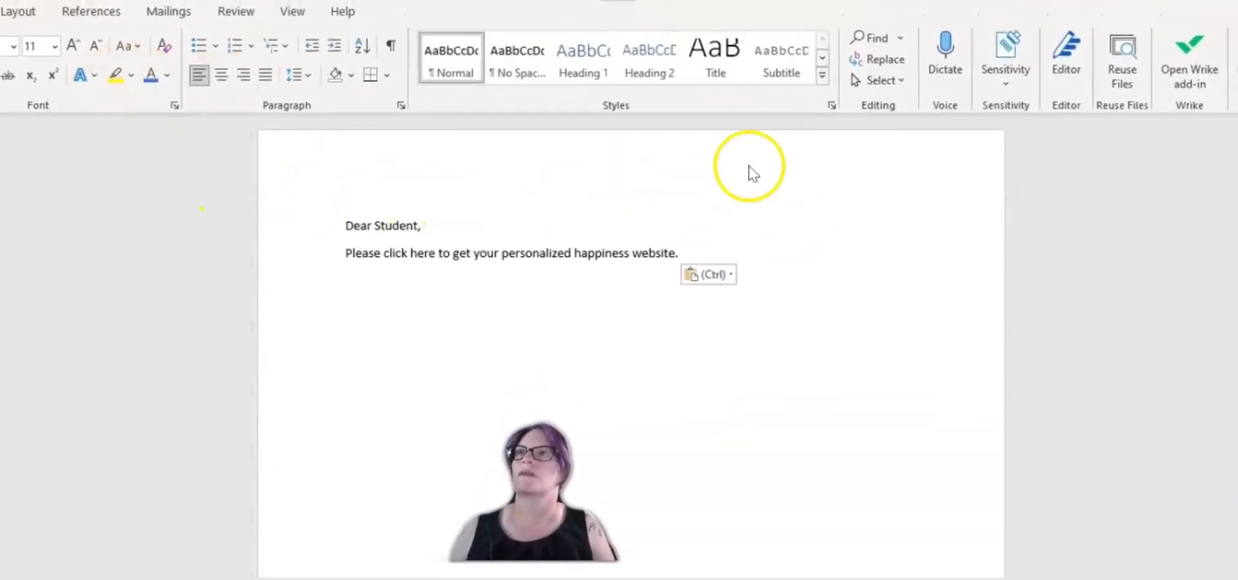
{"action": "mouse_move", "coordinate": [167, 11]}
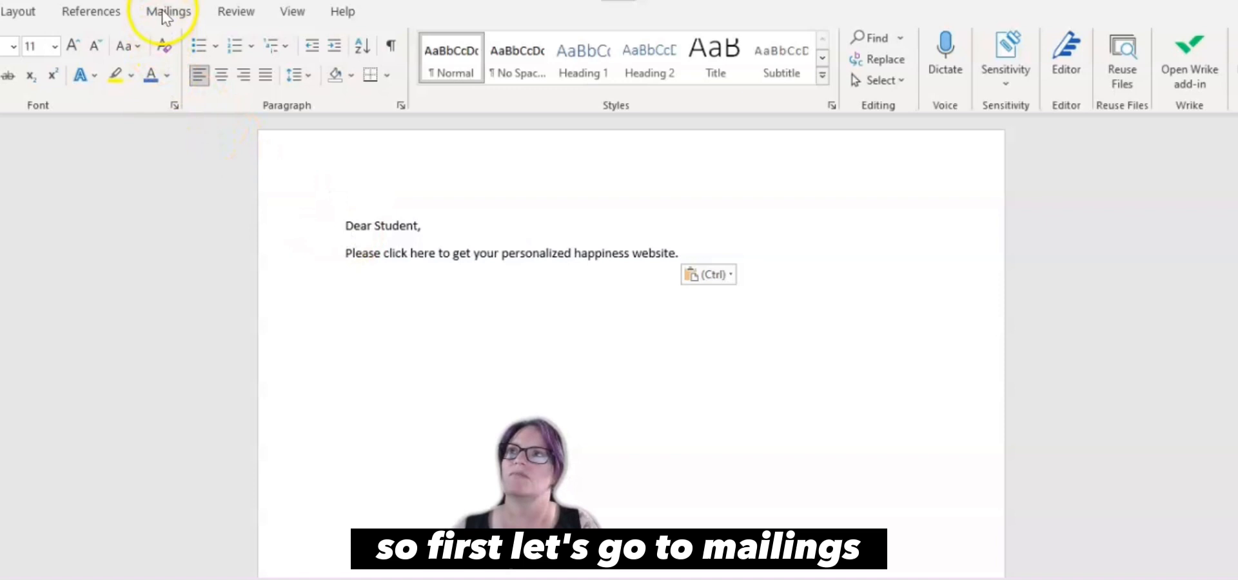
- Use the existing list 'Happiness Research - Sheet1 (2)' from Downloads as the mail merge recipients
{"action": "left_click", "coordinate": [168, 11]}
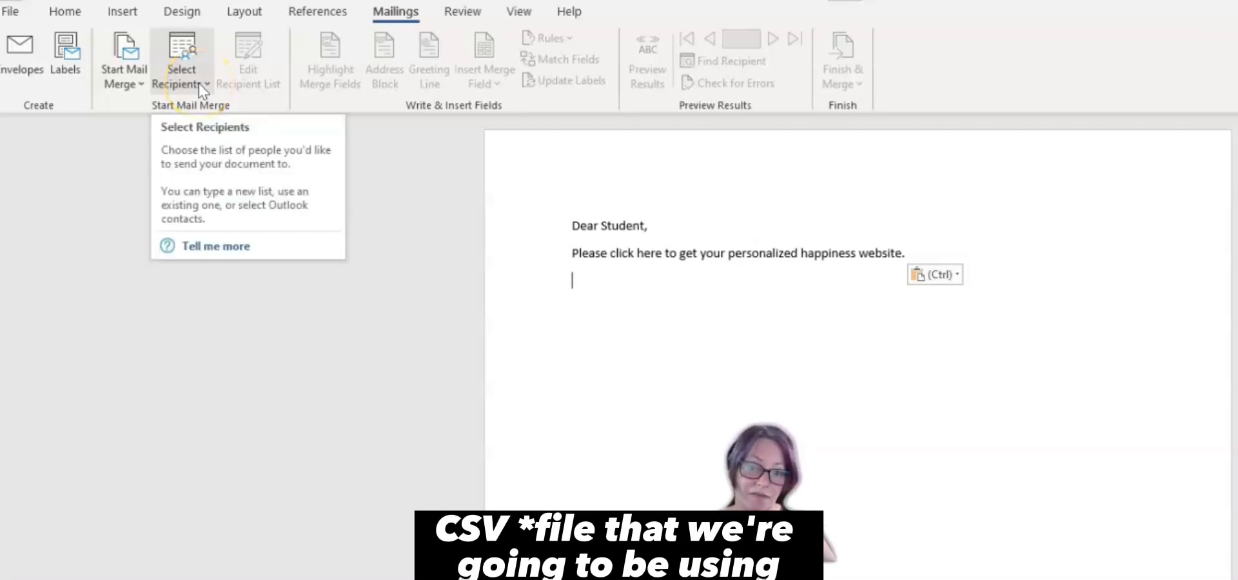
{"action": "left_click", "coordinate": [181, 64]}
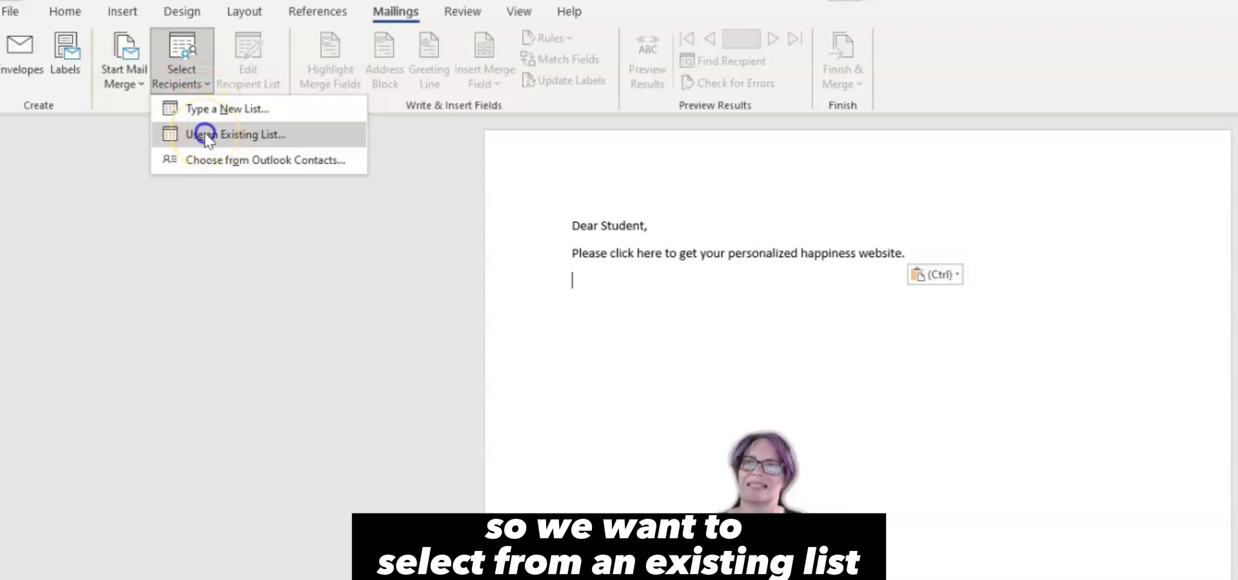
{"action": "left_click", "coordinate": [237, 134]}
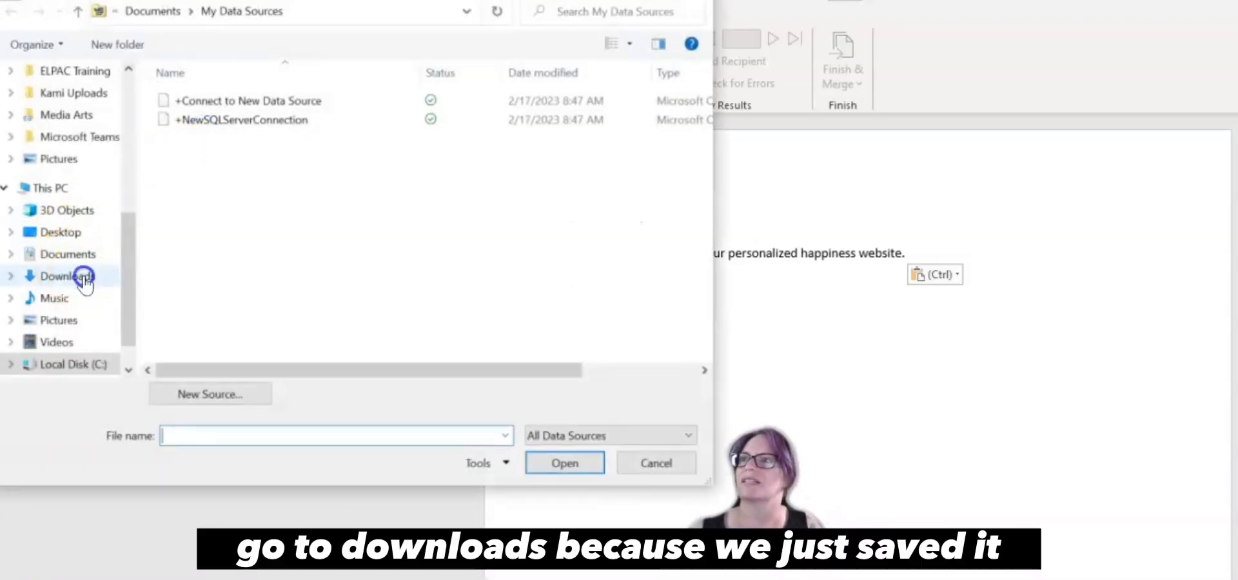
{"action": "left_click", "coordinate": [67, 277]}
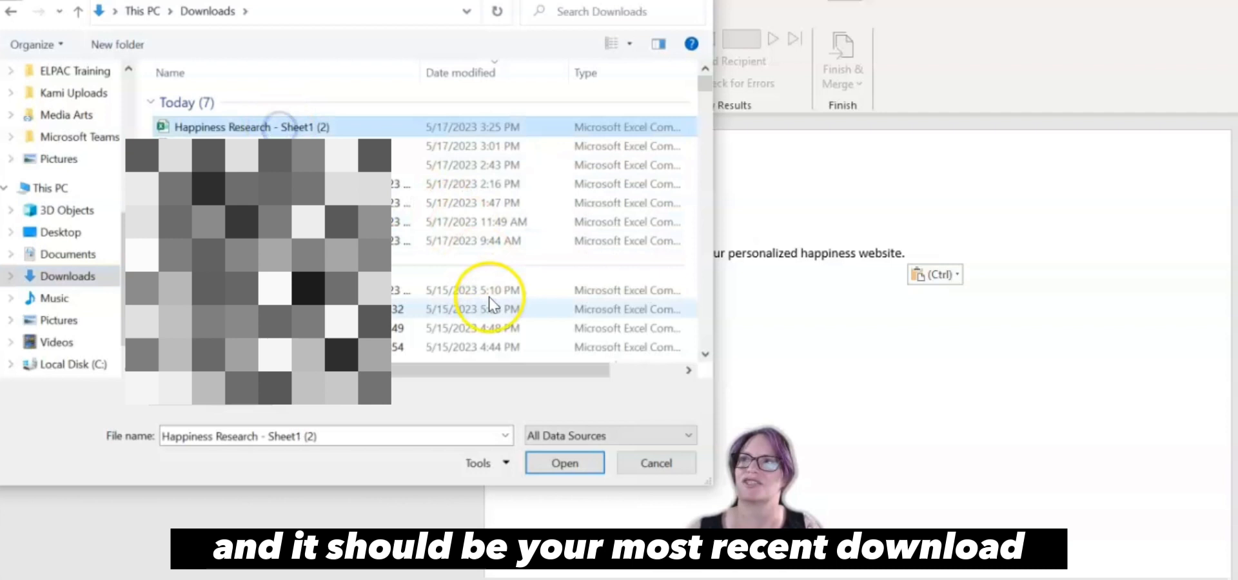
{"action": "left_click", "coordinate": [564, 463]}
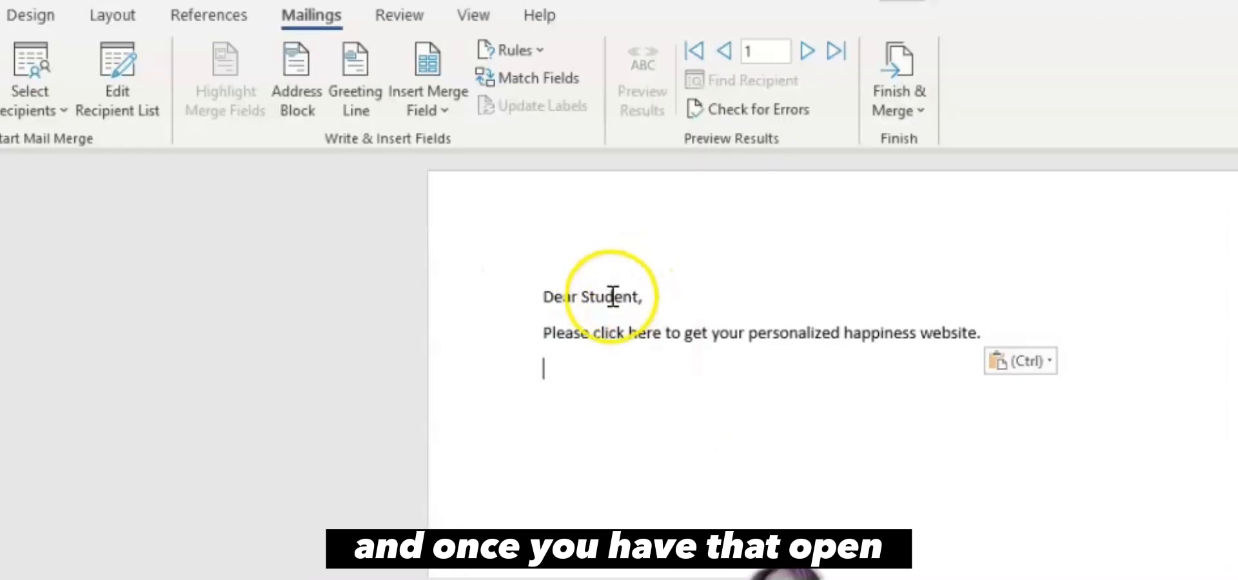
- Replace 'Student' in the greeting with the First_Name and Last_Name merge fields
{"action": "double_click", "coordinate": [600, 296]}
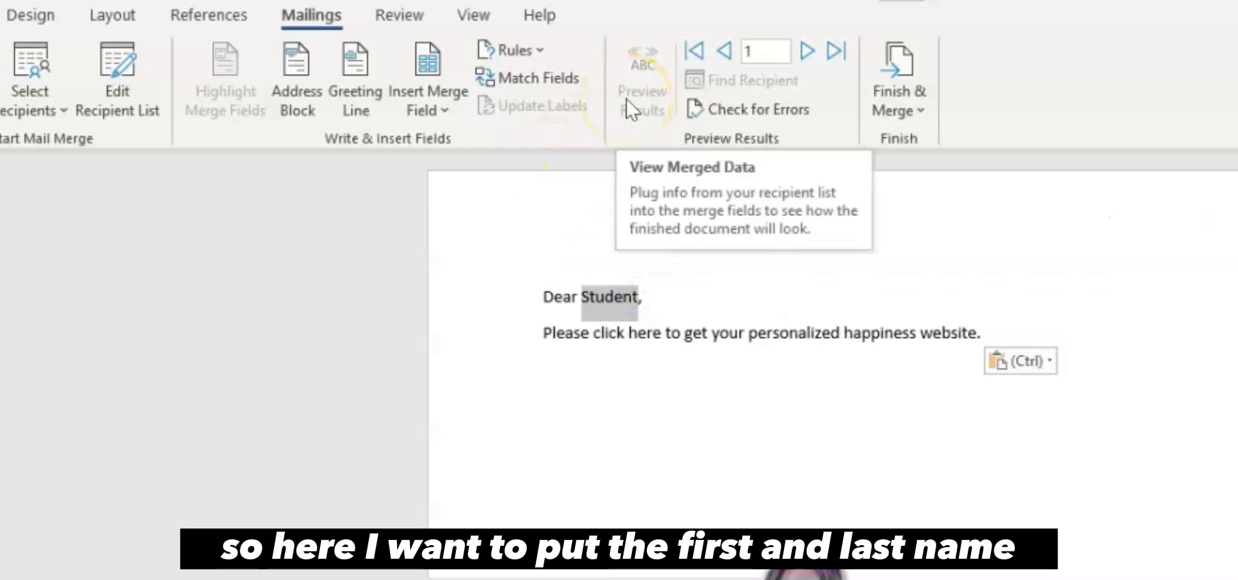
{"action": "mouse_move", "coordinate": [821, 87]}
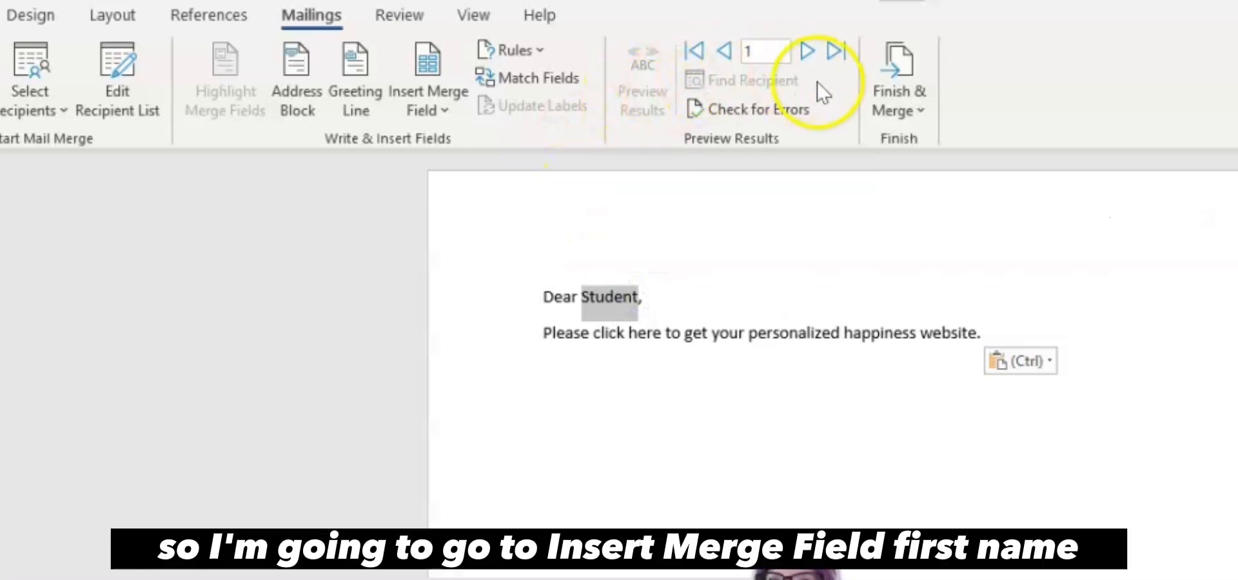
{"action": "left_click", "coordinate": [427, 79]}
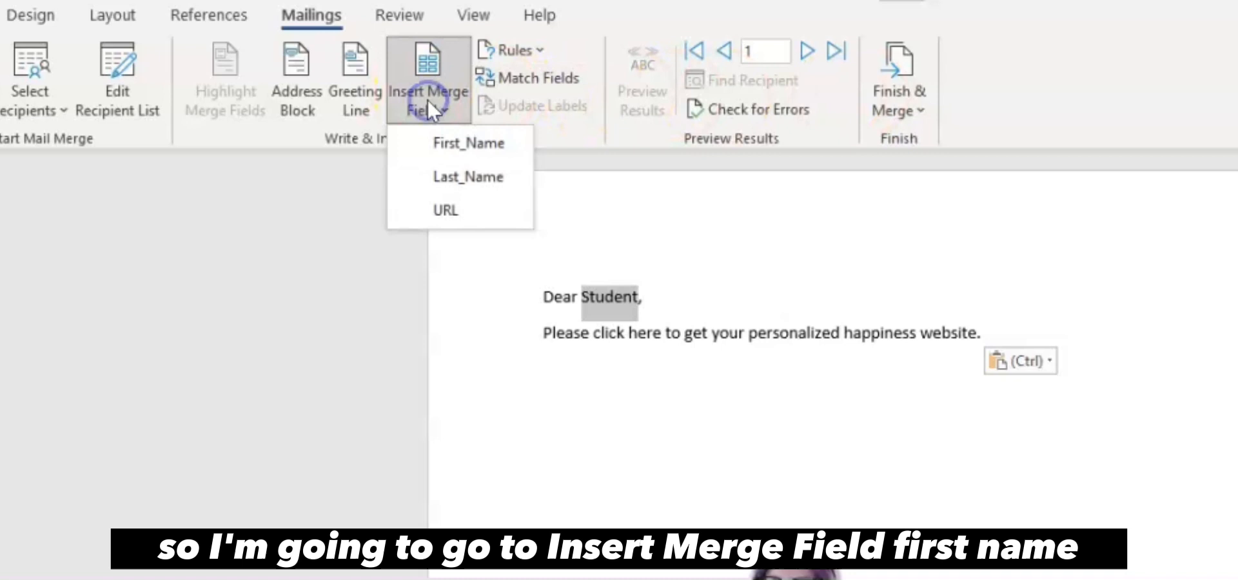
{"action": "left_click", "coordinate": [468, 143]}
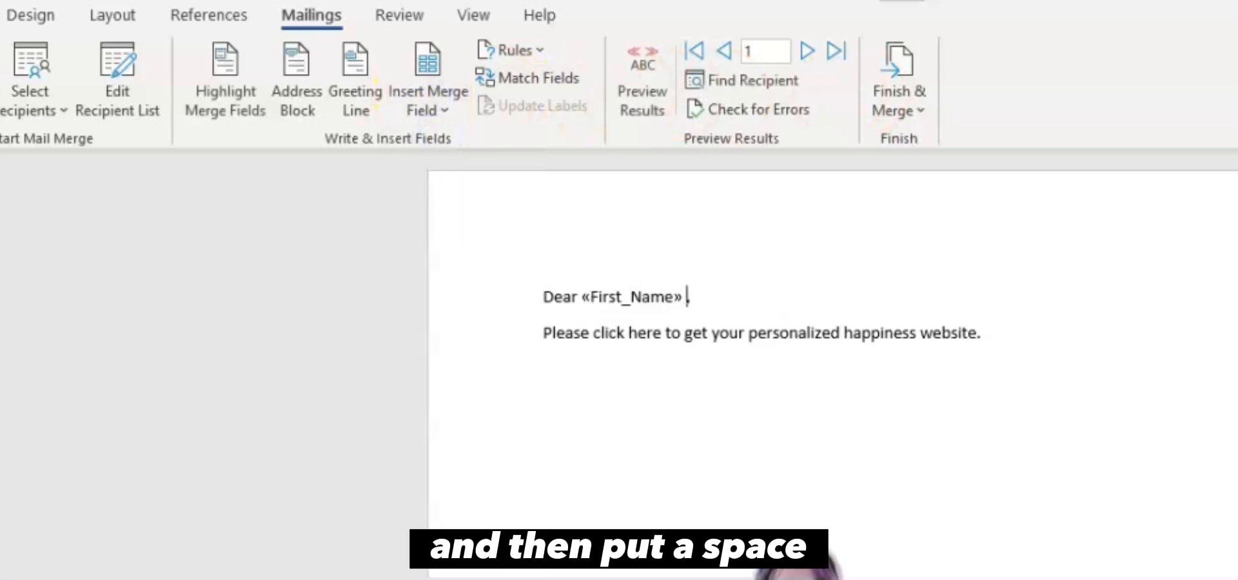
{"action": "left_click", "coordinate": [429, 71]}
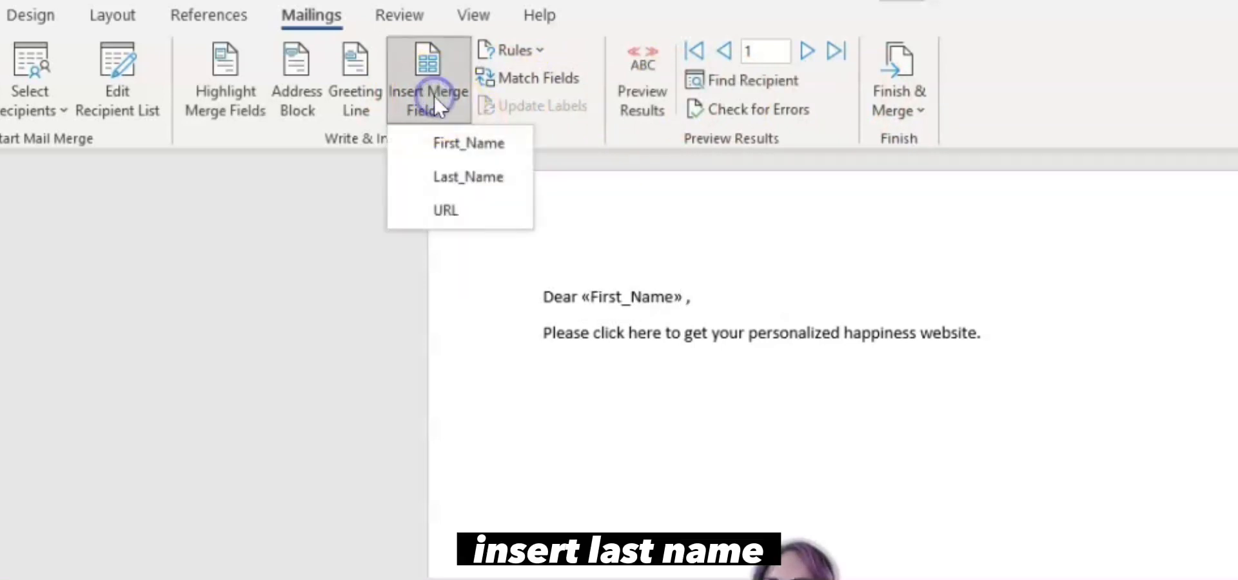
{"action": "left_click", "coordinate": [467, 177]}
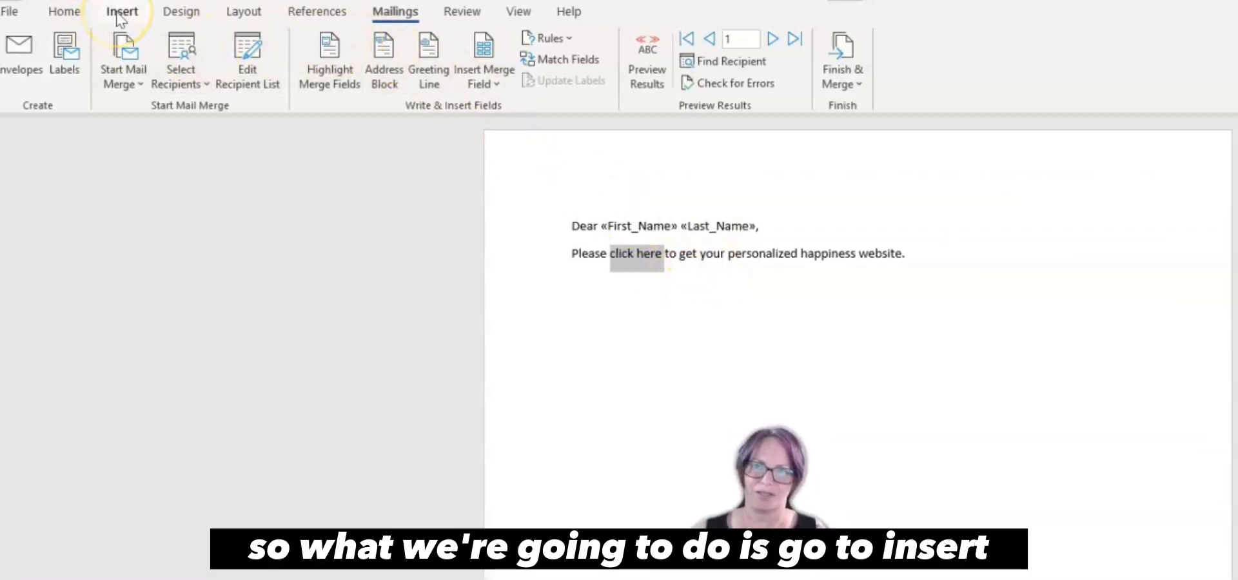
- Replace 'click here' with a Hyperlink field via Quick Parts > Field
{"action": "left_click", "coordinate": [122, 11]}
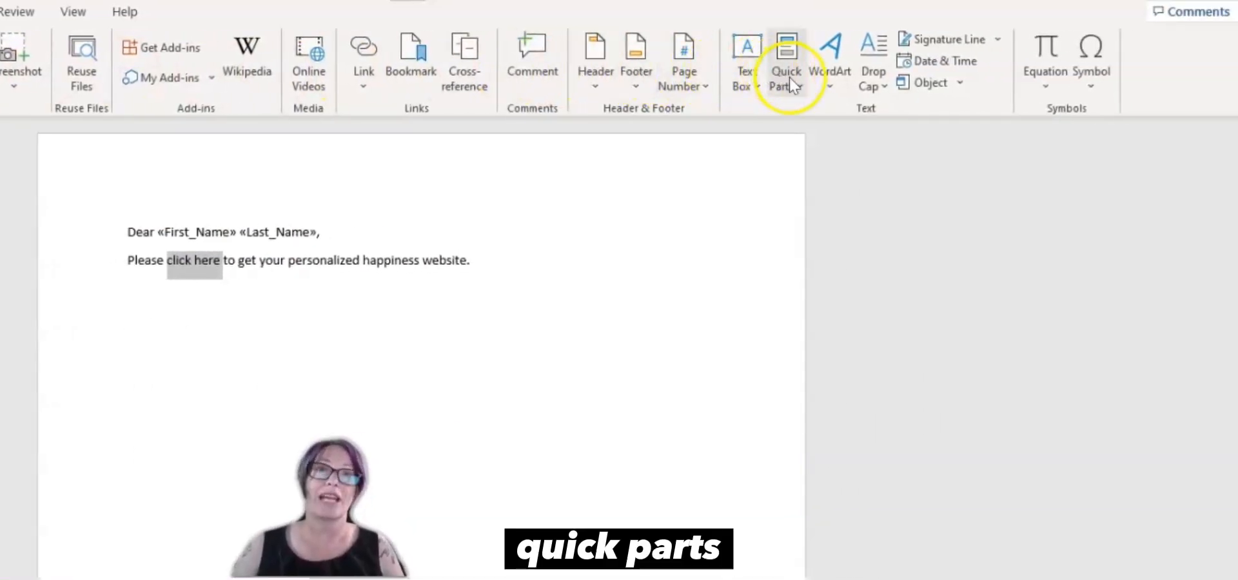
{"action": "mouse_move", "coordinate": [786, 62]}
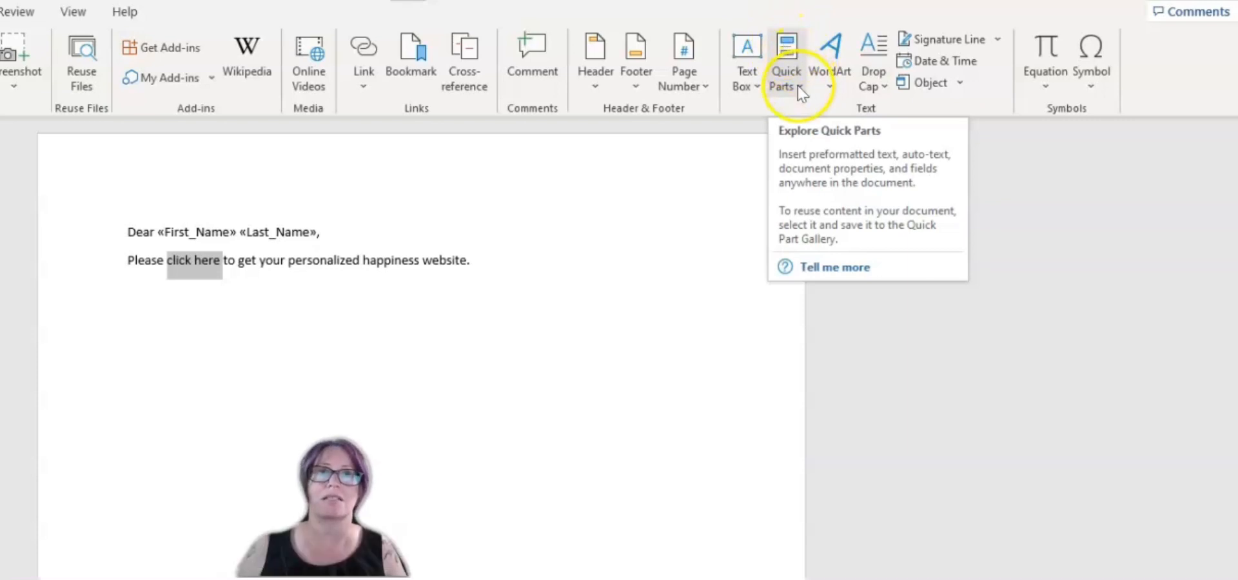
{"action": "left_click", "coordinate": [786, 62]}
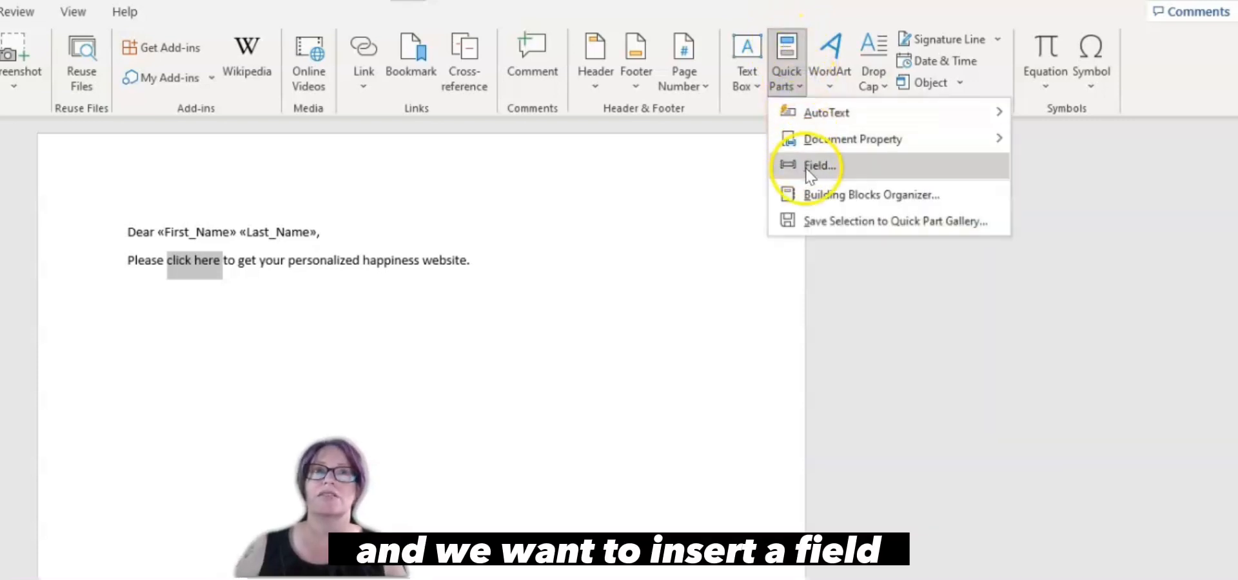
{"action": "left_click", "coordinate": [820, 166]}
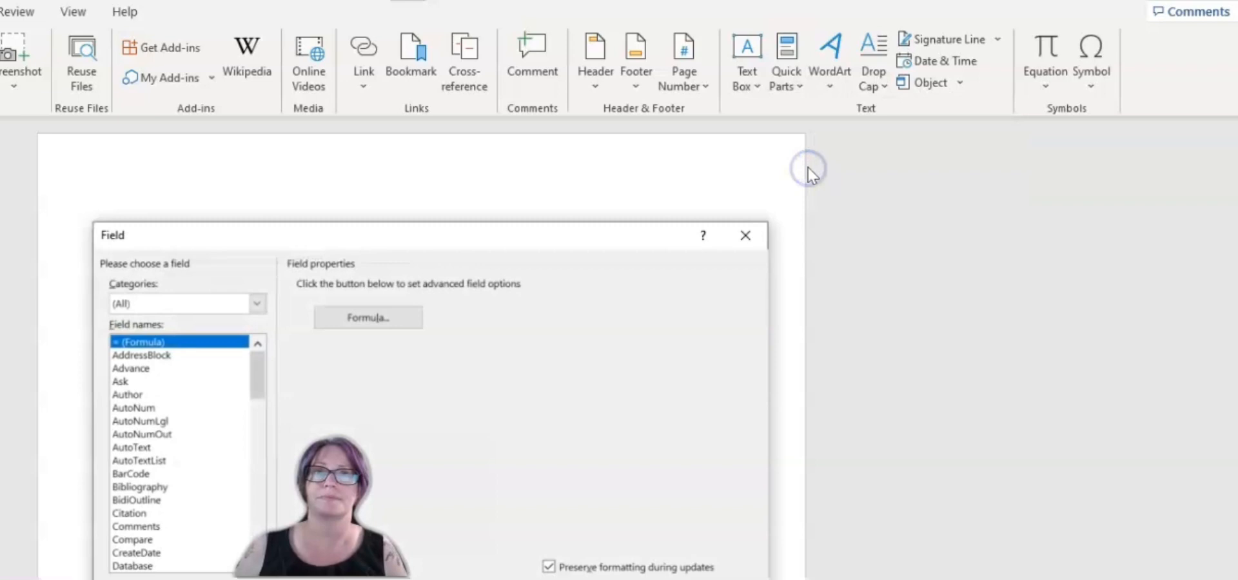
{"action": "scroll", "scroll_direction": "down", "scroll_amount": 3}
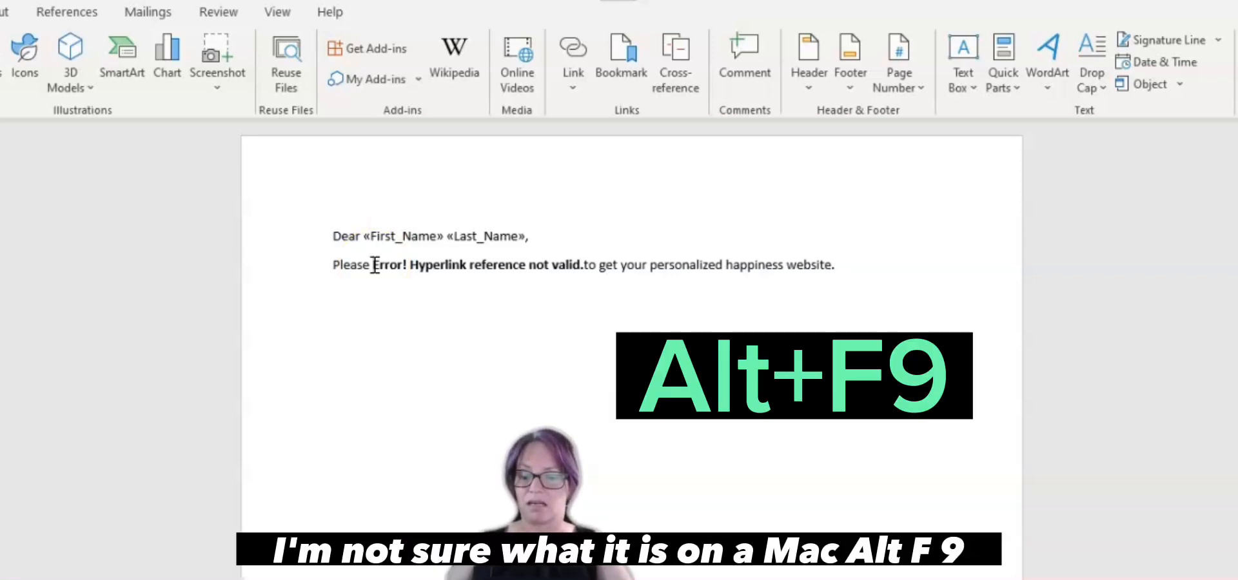
- Show field codes and insert the URL merge field as the hyperlink's address
{"action": "key", "text": "Alt+F9"}
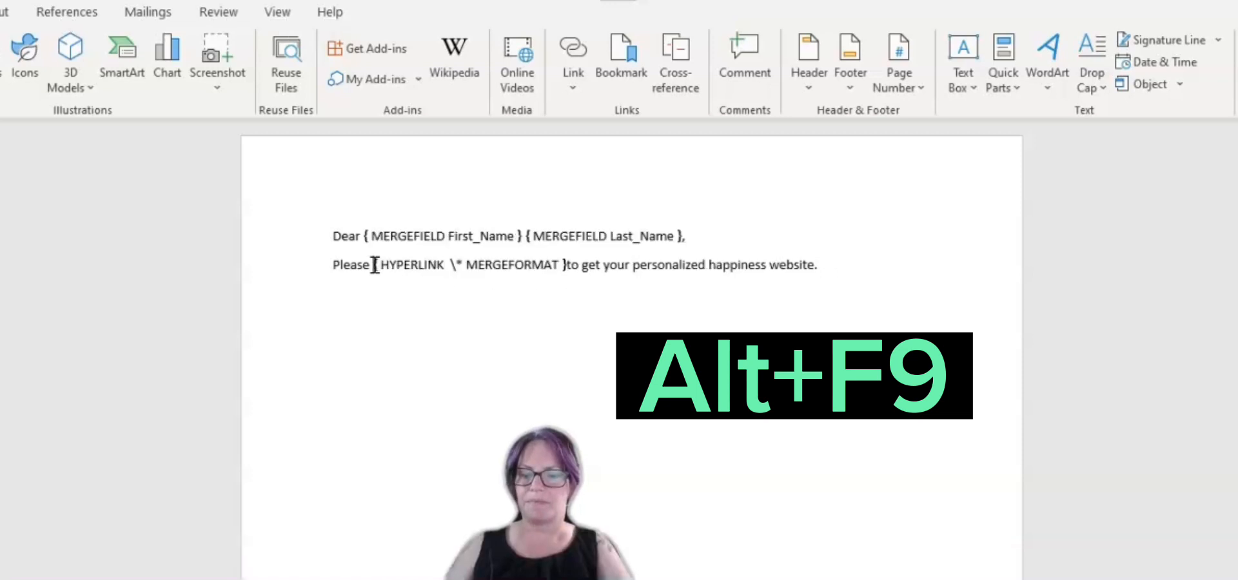
{"action": "key", "text": "Alt+F9"}
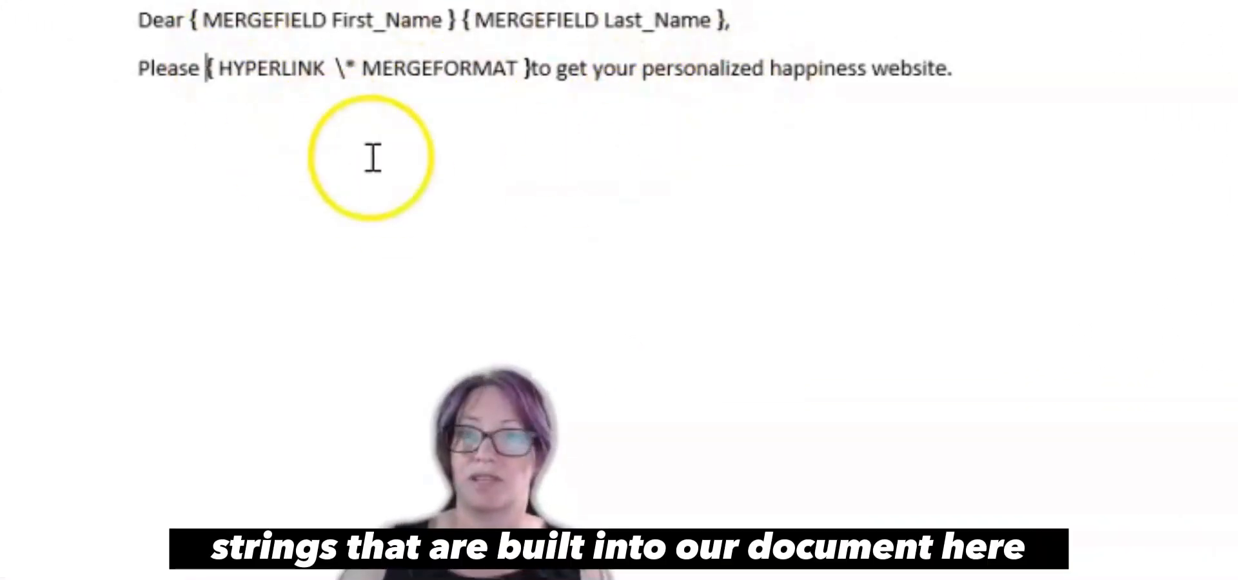
{"action": "mouse_move", "coordinate": [275, 166]}
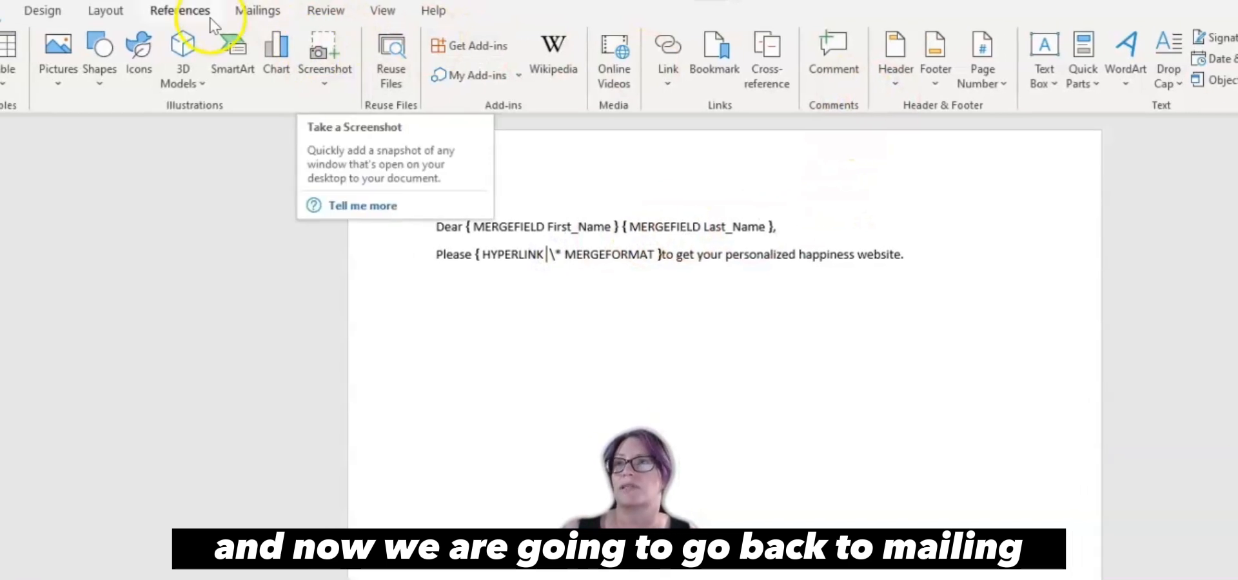
{"action": "left_click", "coordinate": [257, 10]}
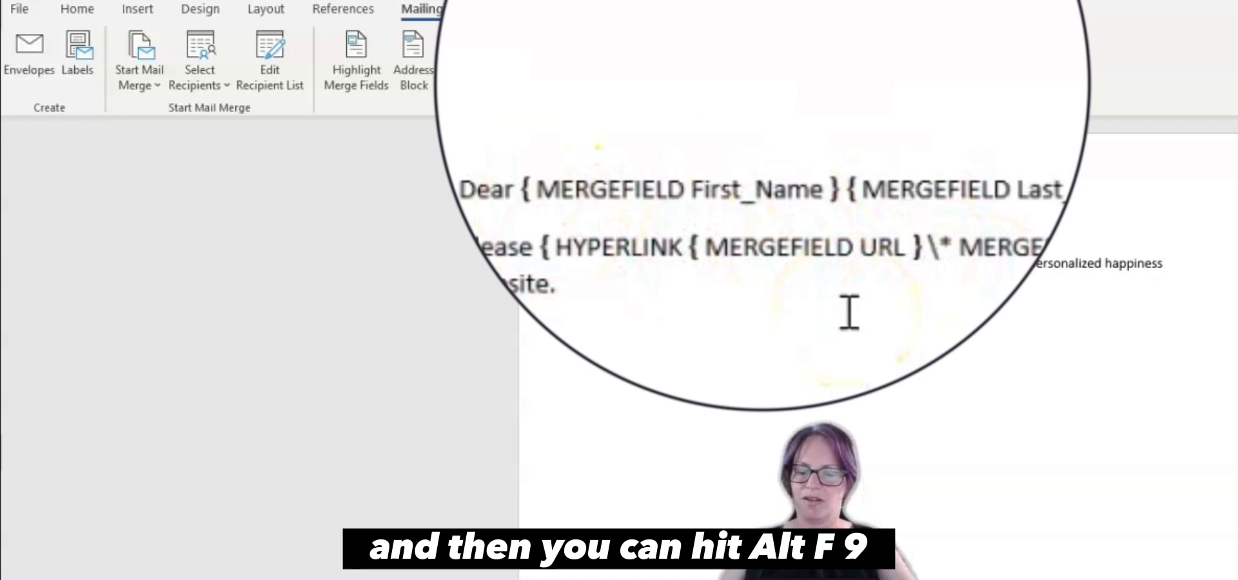
{"action": "key", "text": "alt+F9"}
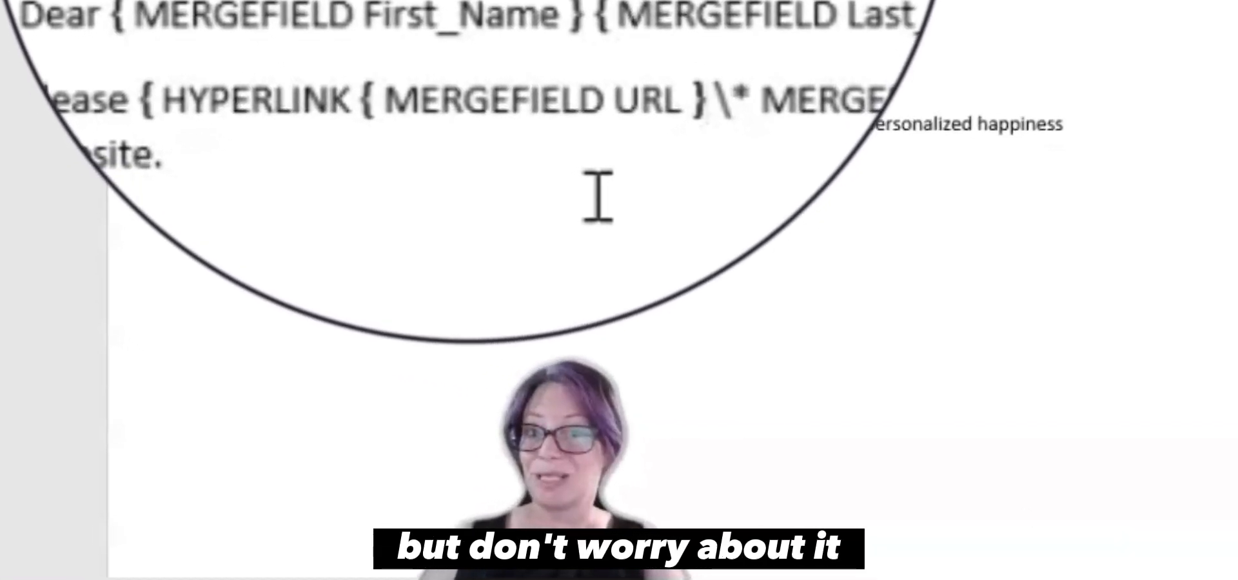
{"action": "scroll", "scroll_direction": "down", "scroll_amount": 3}
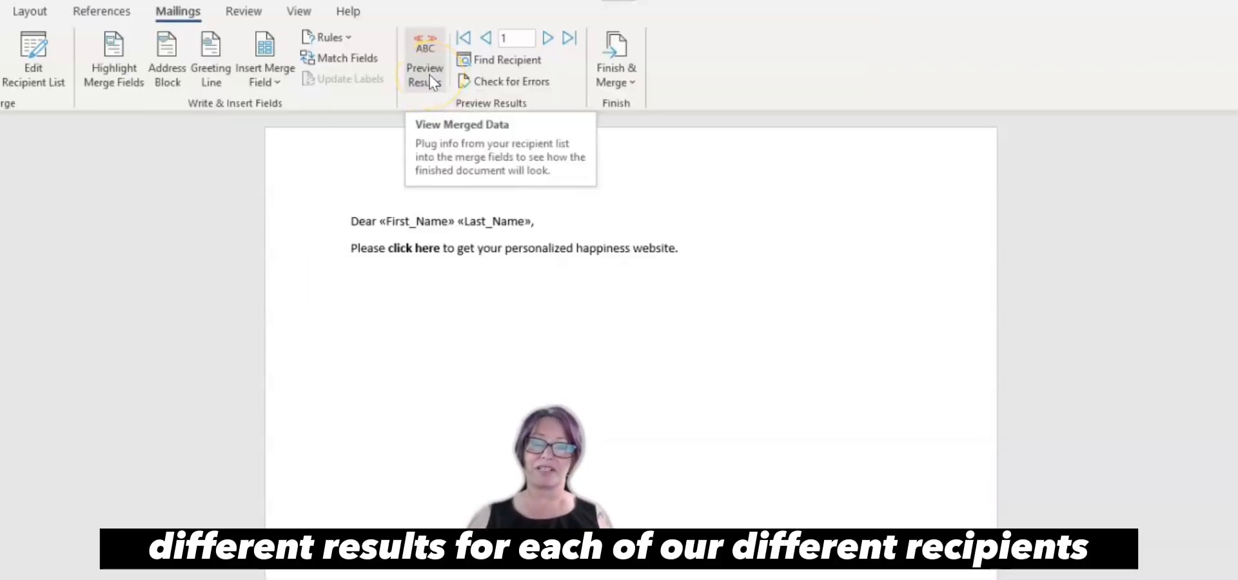
- Preview merge results and step forward to recipient 4, Giddy Chuckles
{"action": "left_click", "coordinate": [425, 59]}
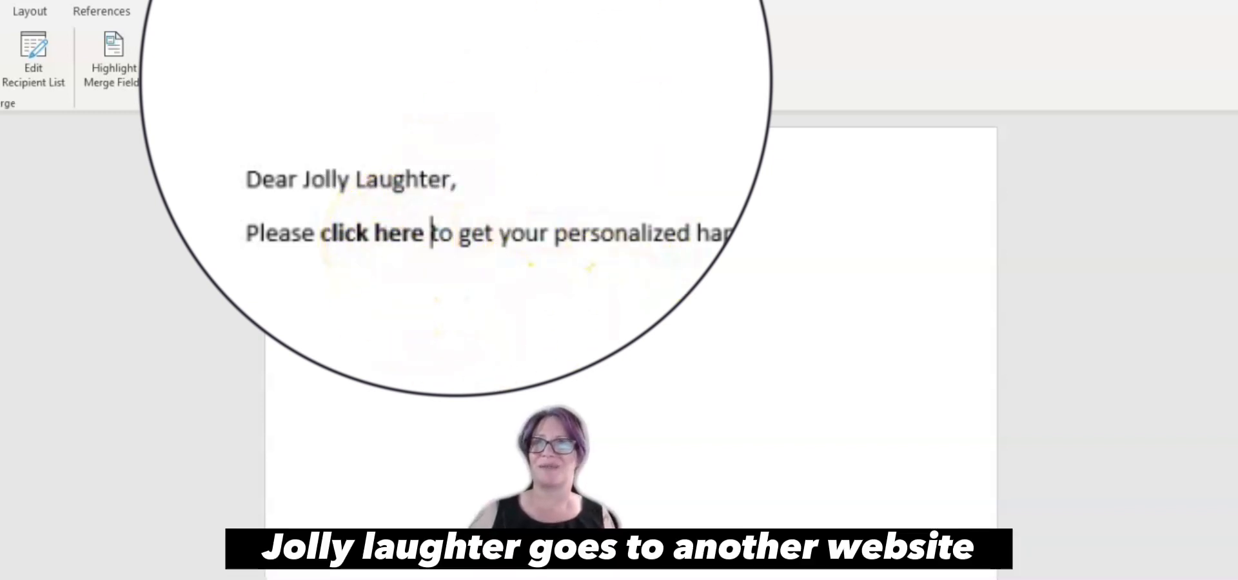
{"action": "left_click", "coordinate": [548, 37]}
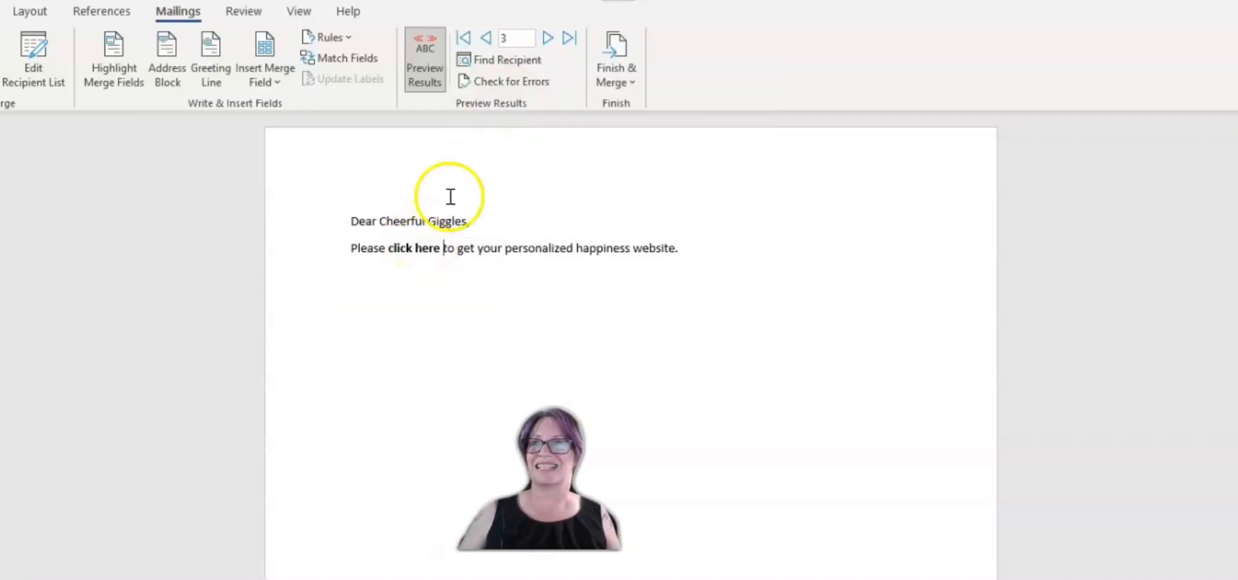
{"action": "left_click", "coordinate": [547, 37]}
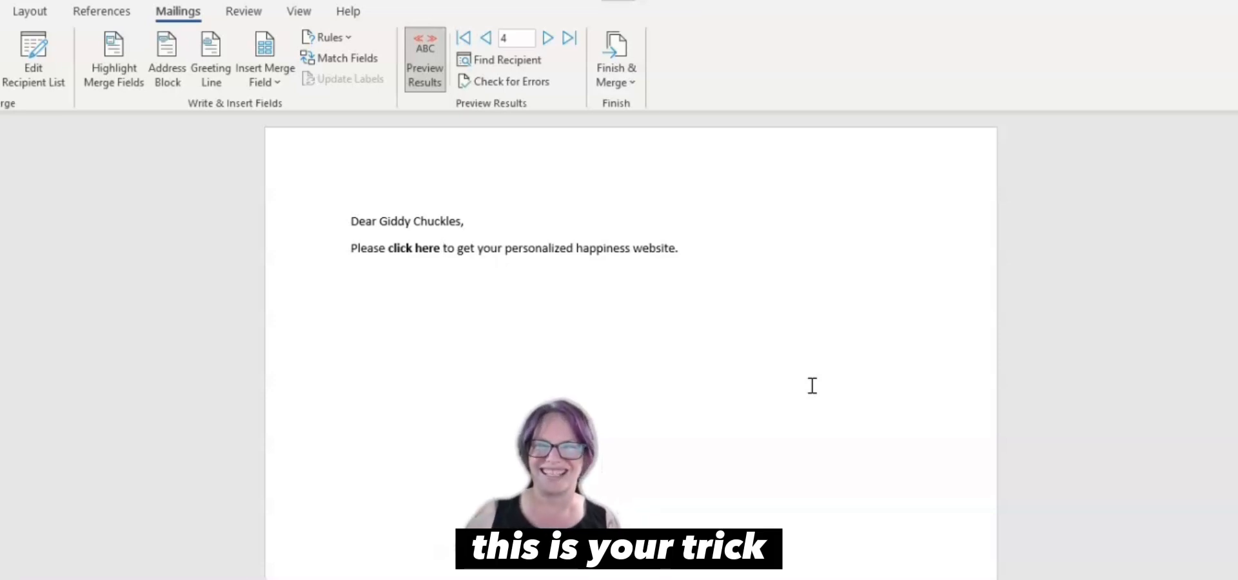
{"action": "mouse_move", "coordinate": [778, 361]}
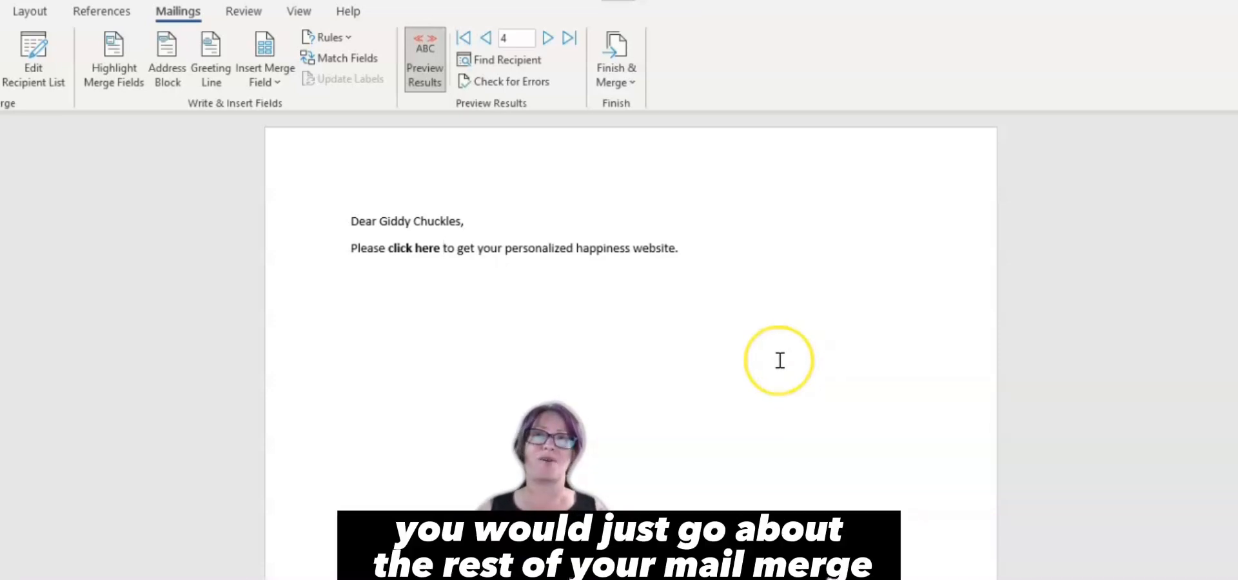
{"action": "mouse_move", "coordinate": [780, 361]}
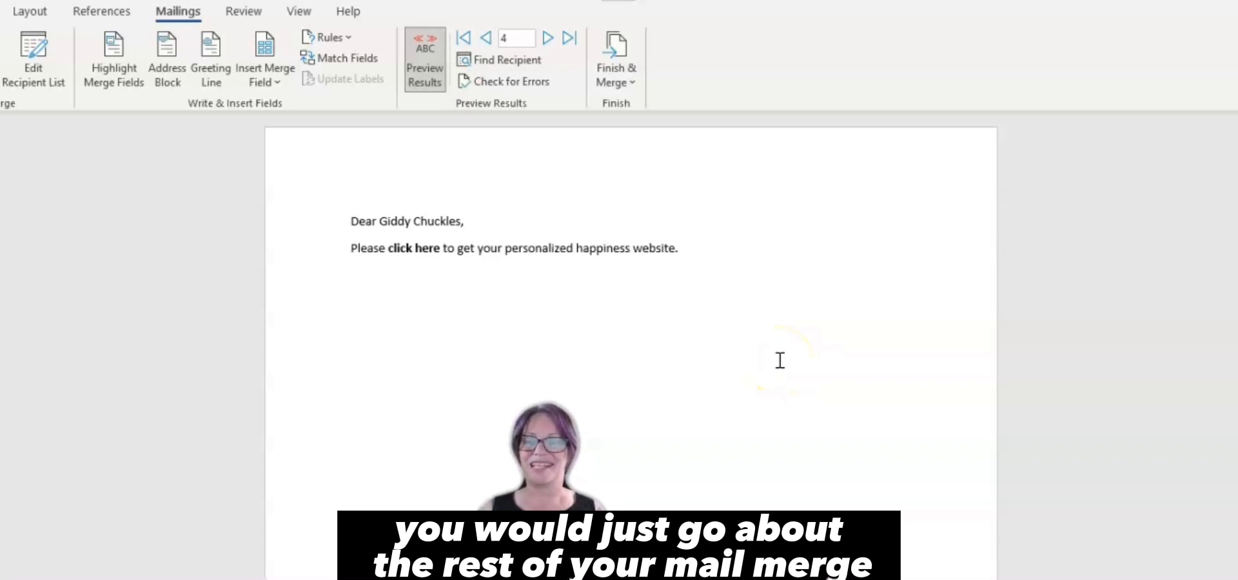